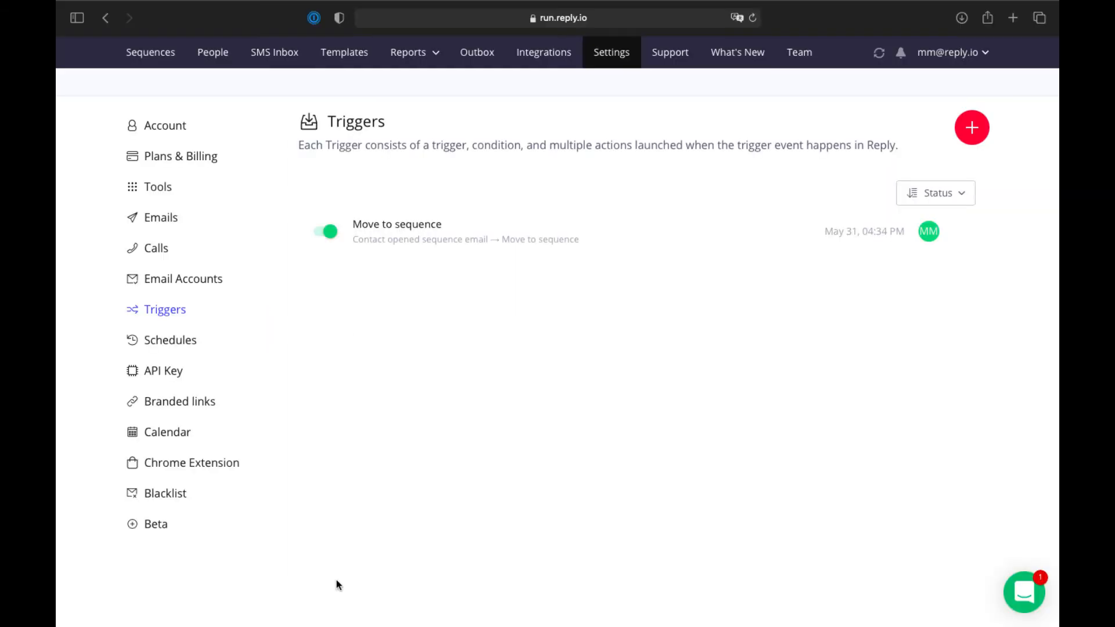
{"action": "mouse_move", "coordinate": [933, 68]}
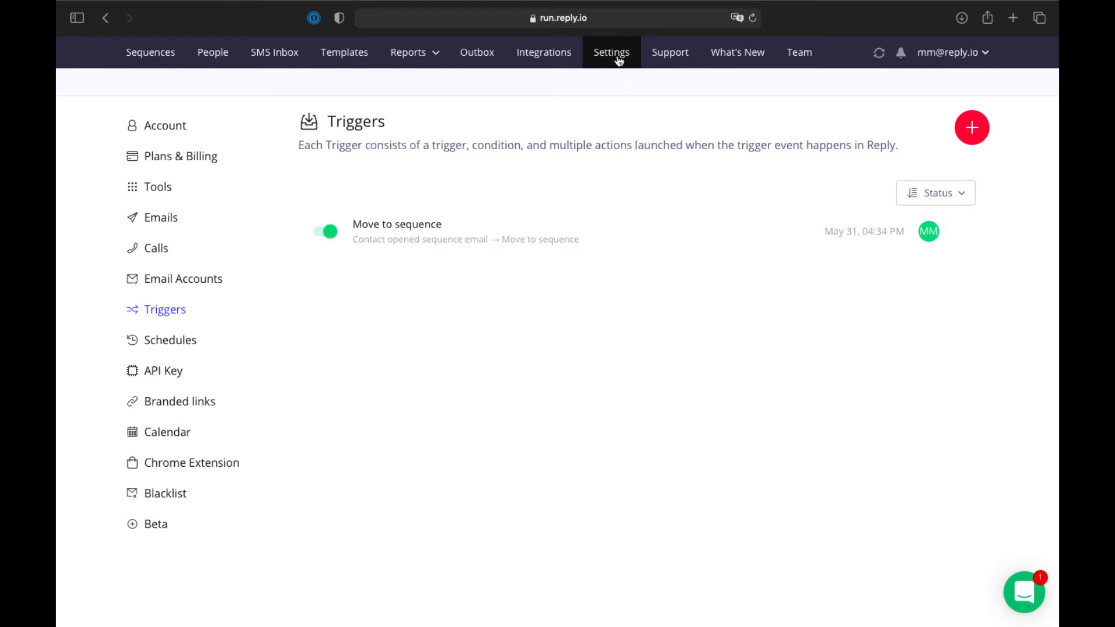
{"action": "mouse_move", "coordinate": [203, 327]}
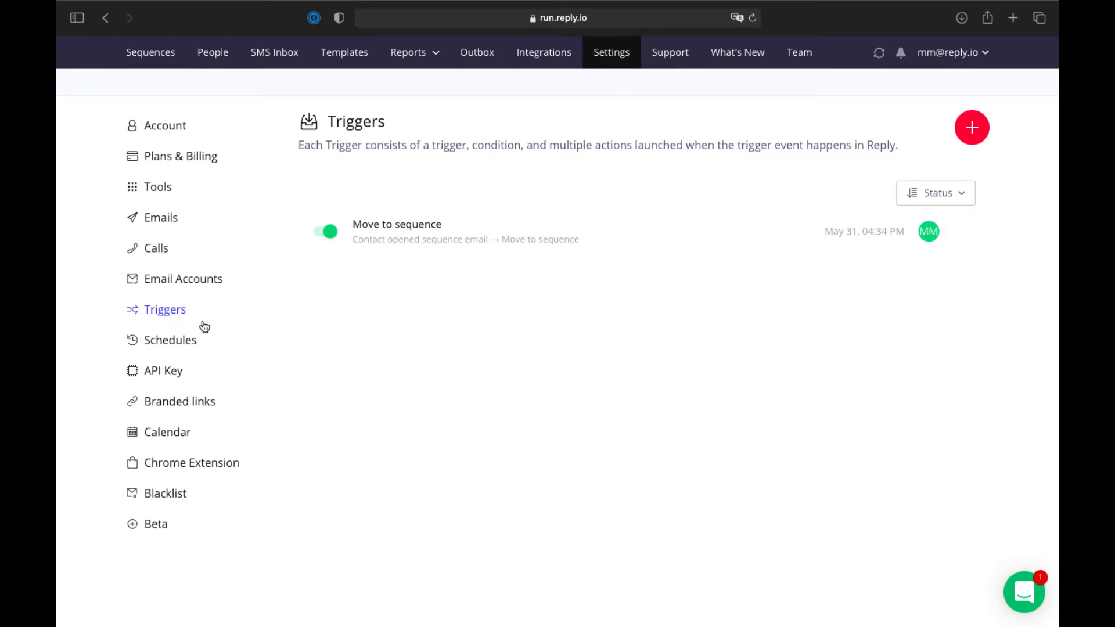
Add a trigger named 'Email opened' with the event Contact opened sequence email.
{"action": "left_click", "coordinate": [972, 127]}
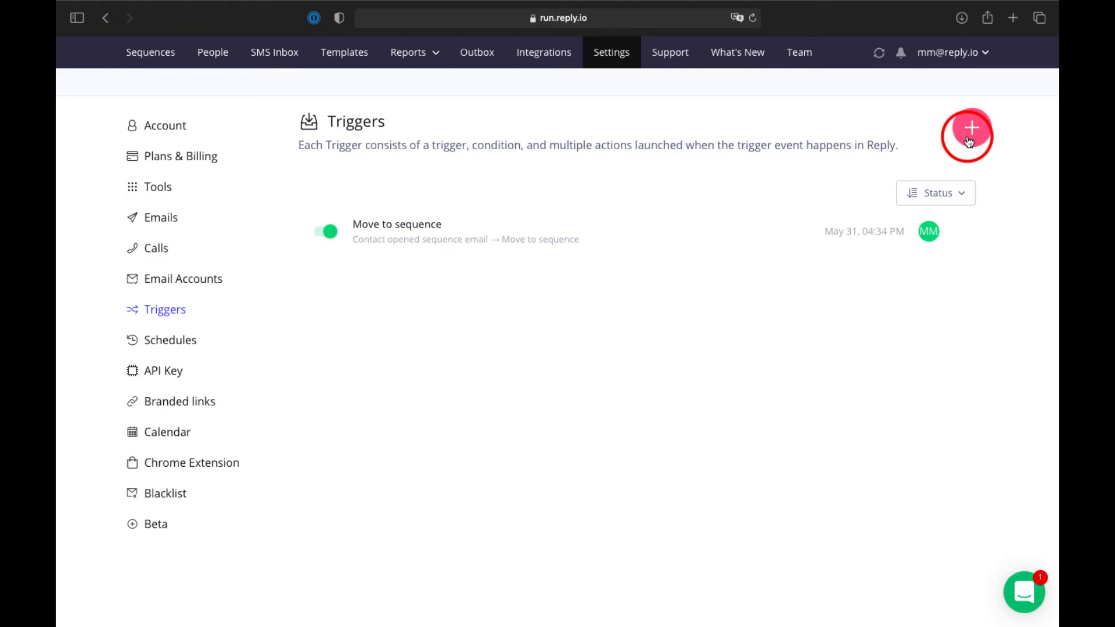
{"action": "left_click", "coordinate": [969, 128]}
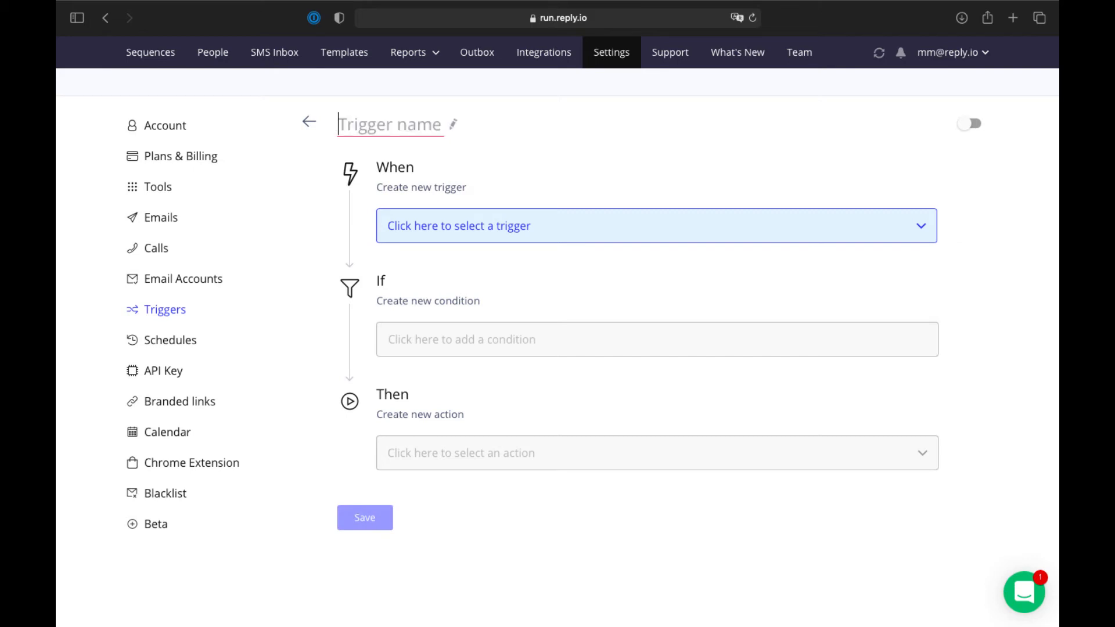
{"action": "type", "text": "Email o"}
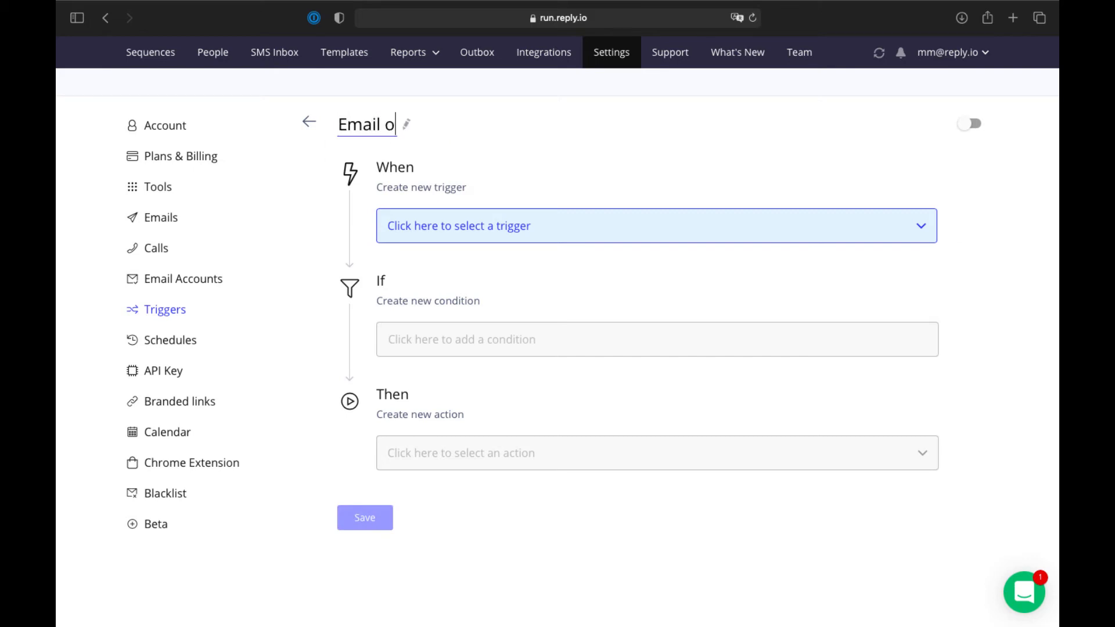
{"action": "type", "text": "pened"}
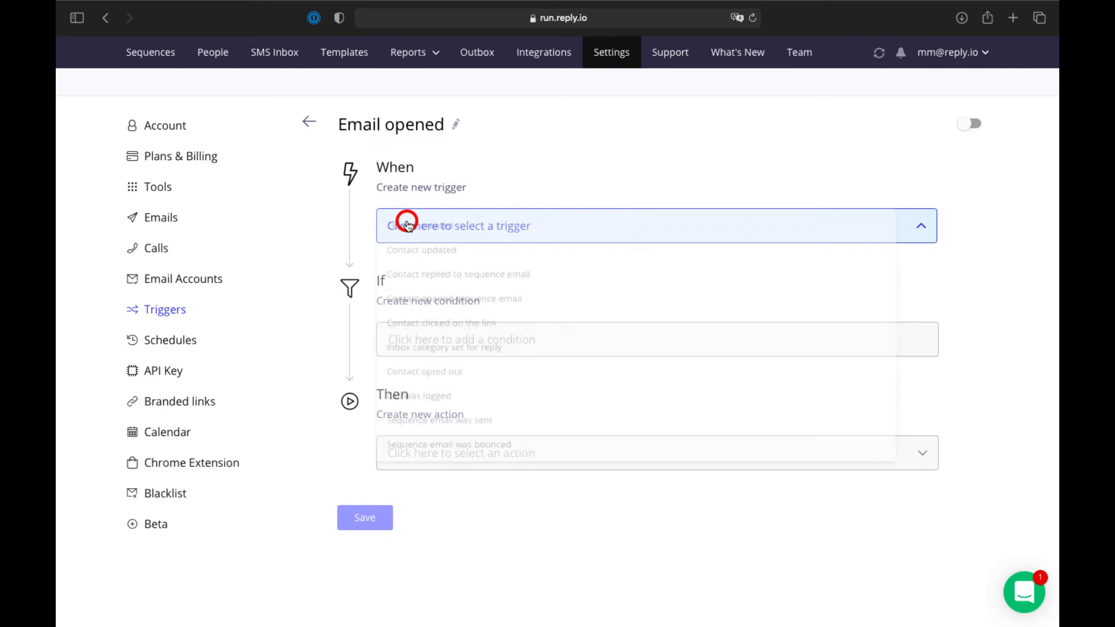
{"action": "left_click", "coordinate": [452, 298]}
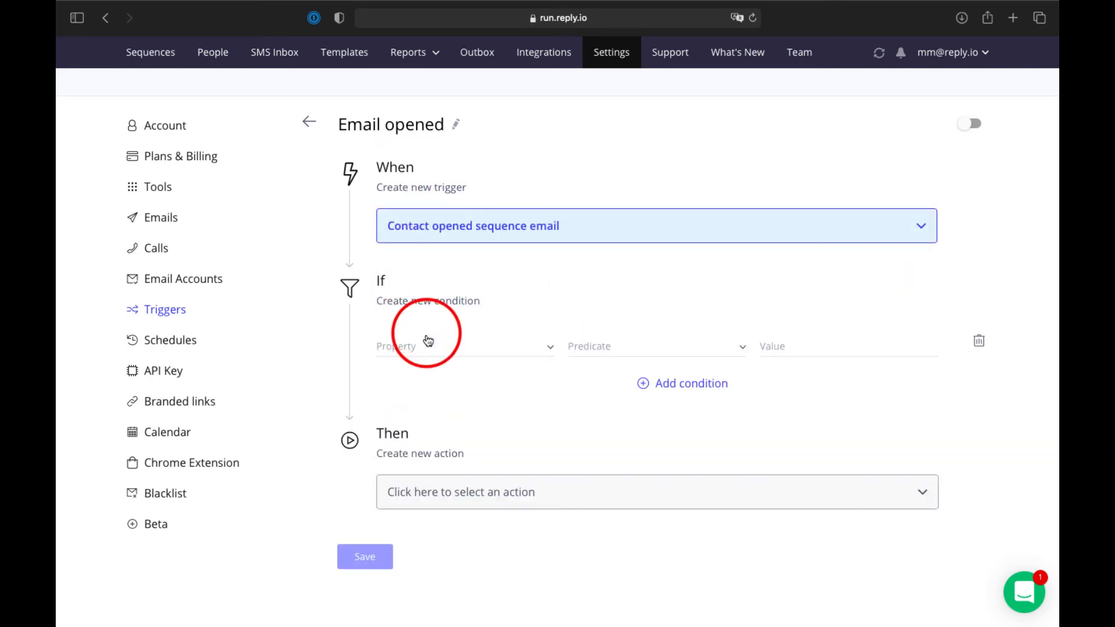
{"action": "mouse_move", "coordinate": [644, 391]}
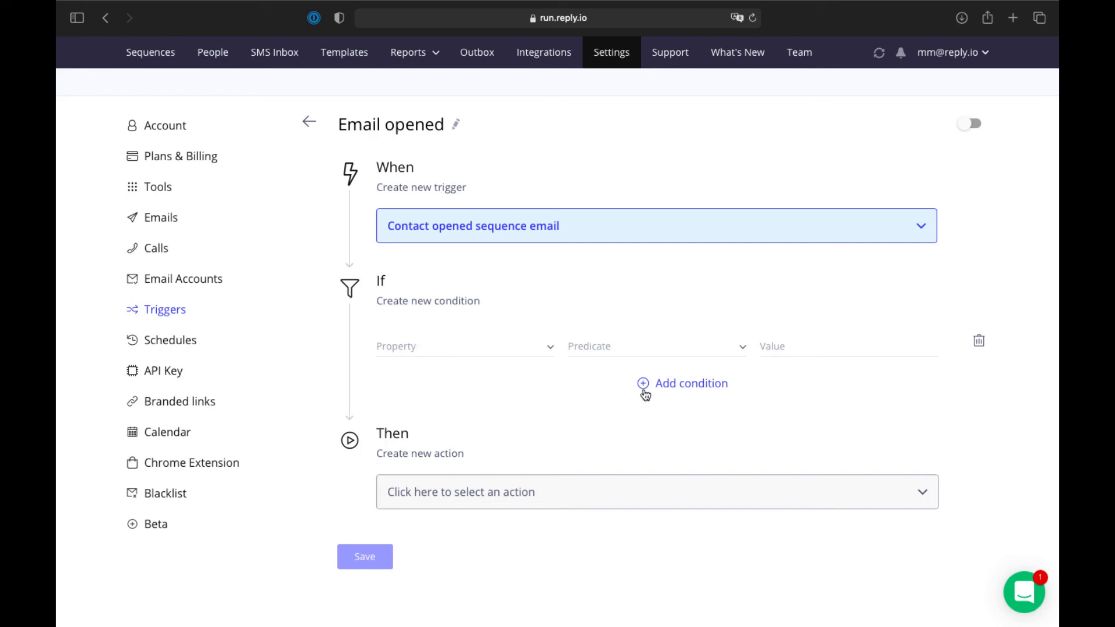
{"action": "mouse_move", "coordinate": [699, 386]}
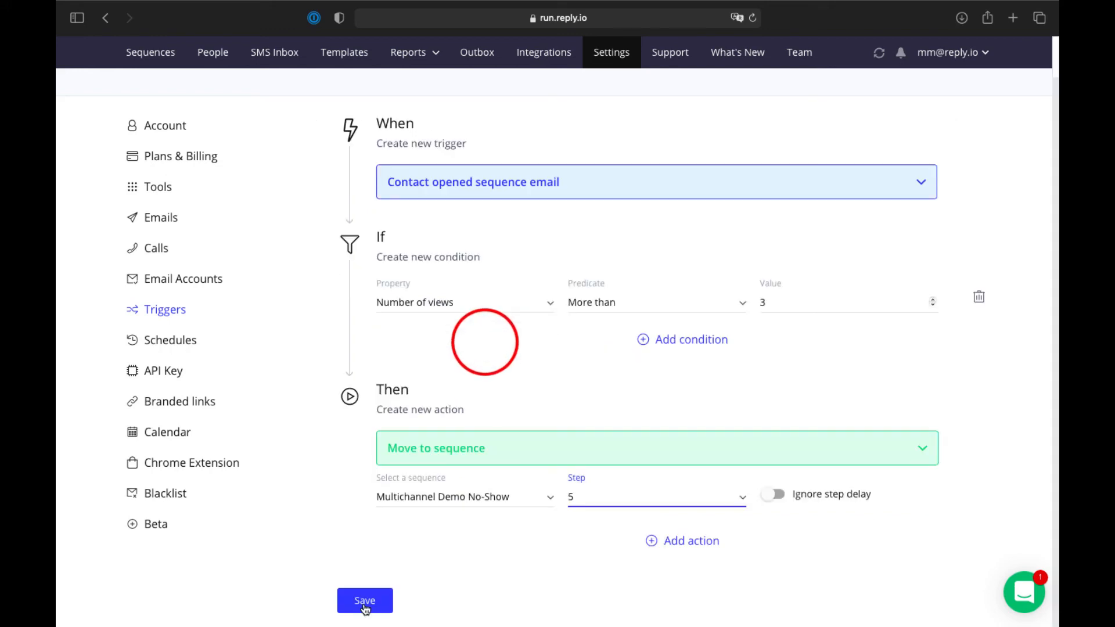
Save the trigger moving contacts with more than 2 views to Multichannel Demo Request step 2.
{"action": "left_click", "coordinate": [365, 601]}
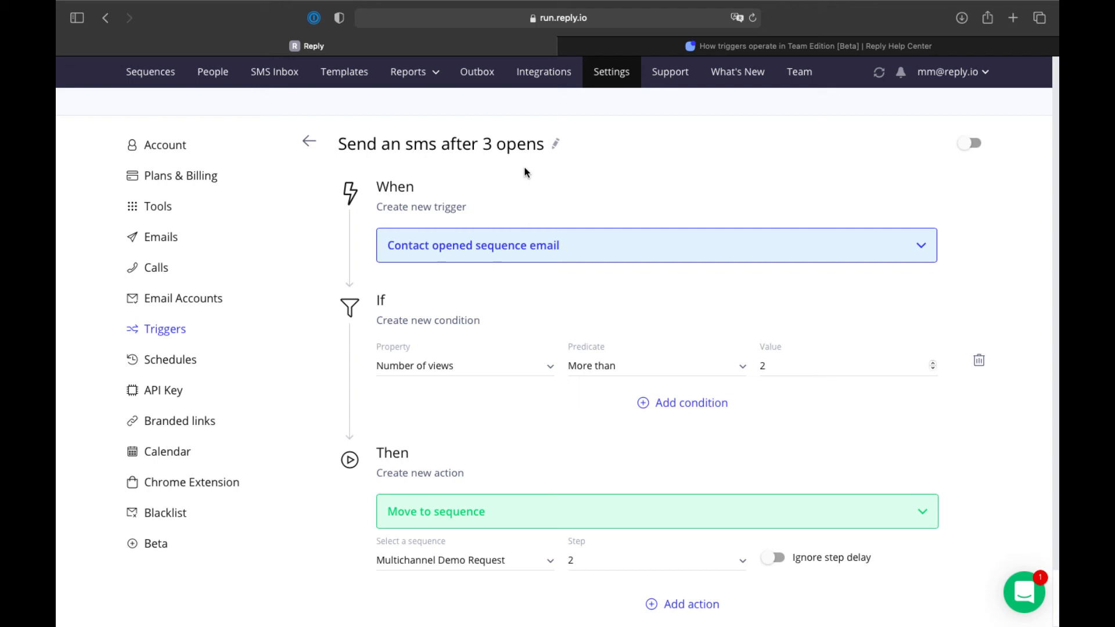
{"action": "mouse_move", "coordinate": [505, 177]}
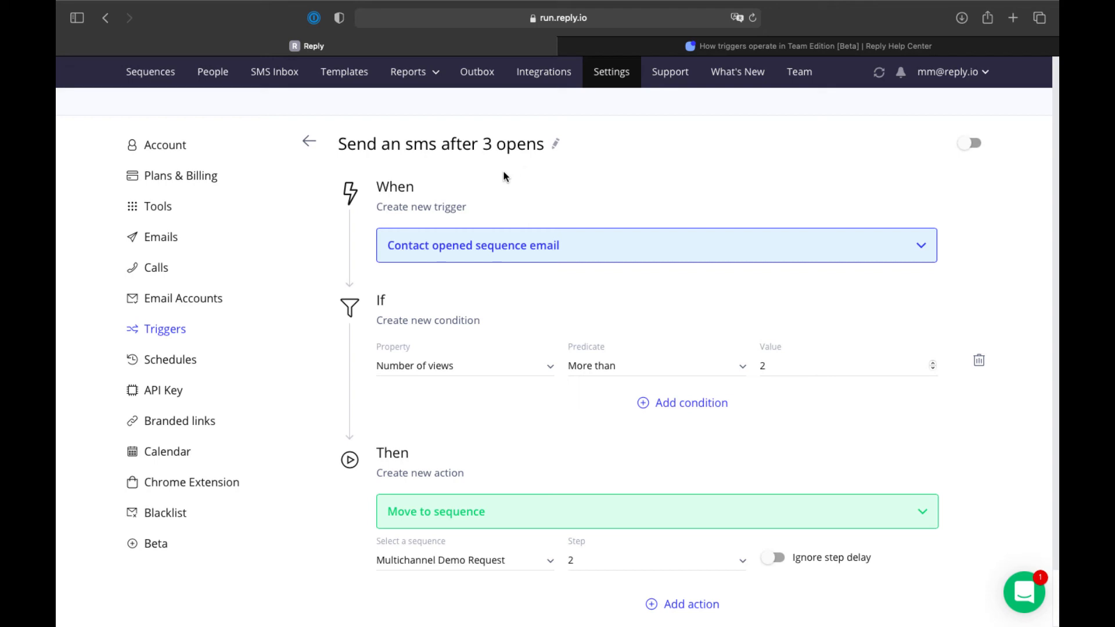
{"action": "mouse_move", "coordinate": [390, 152]}
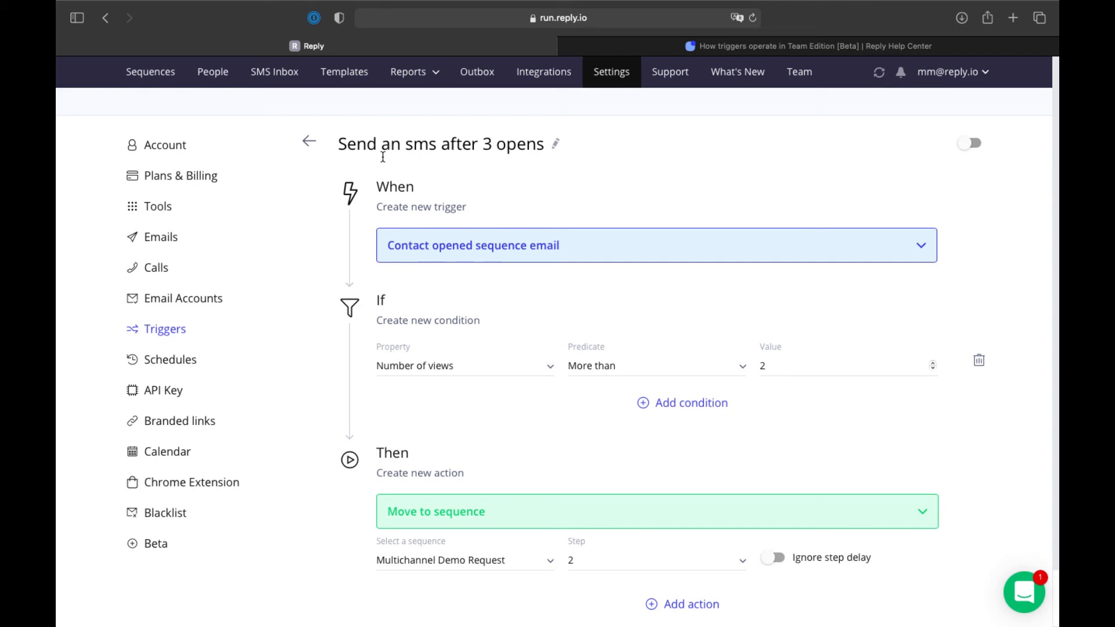
{"action": "mouse_move", "coordinate": [378, 382]}
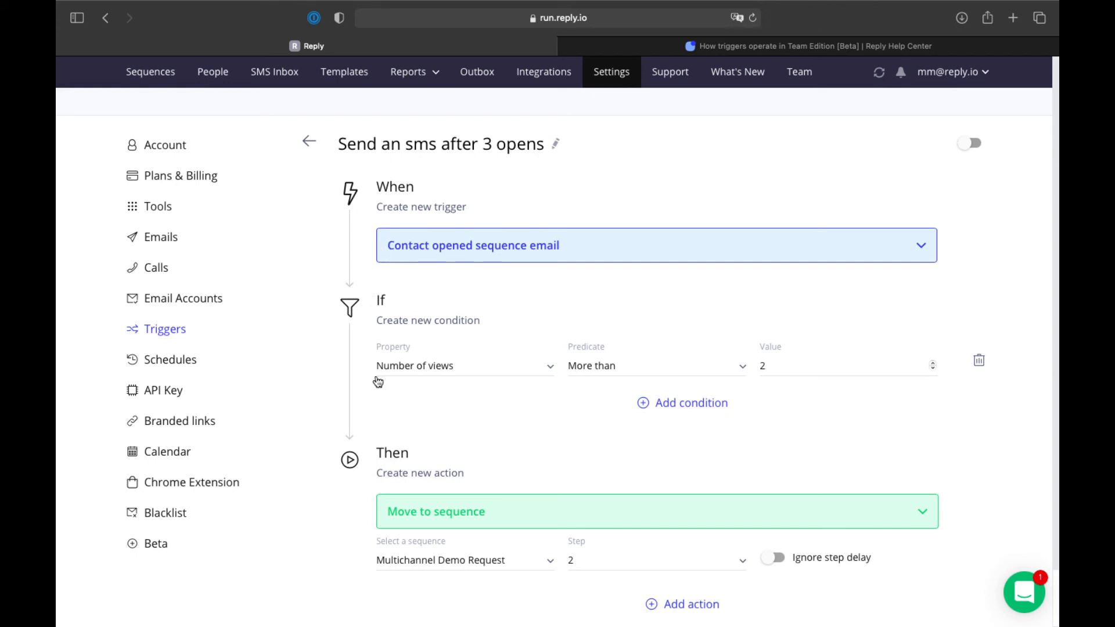
{"action": "left_click", "coordinate": [681, 402]}
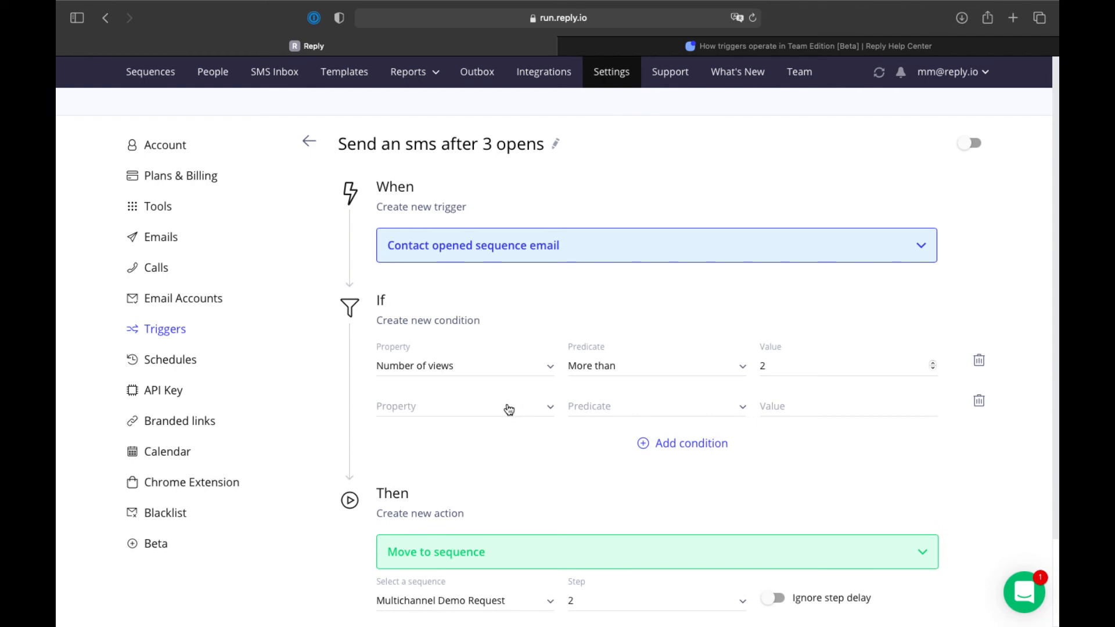
{"action": "left_click", "coordinate": [465, 406]}
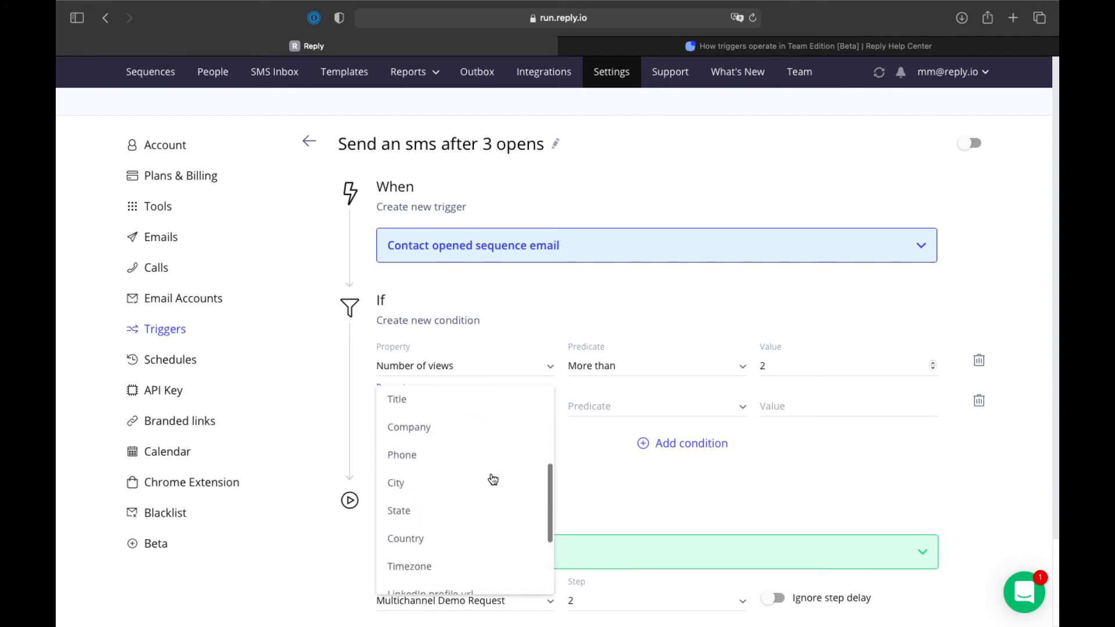
{"action": "scroll", "scroll_direction": "down", "scroll_amount": 3}
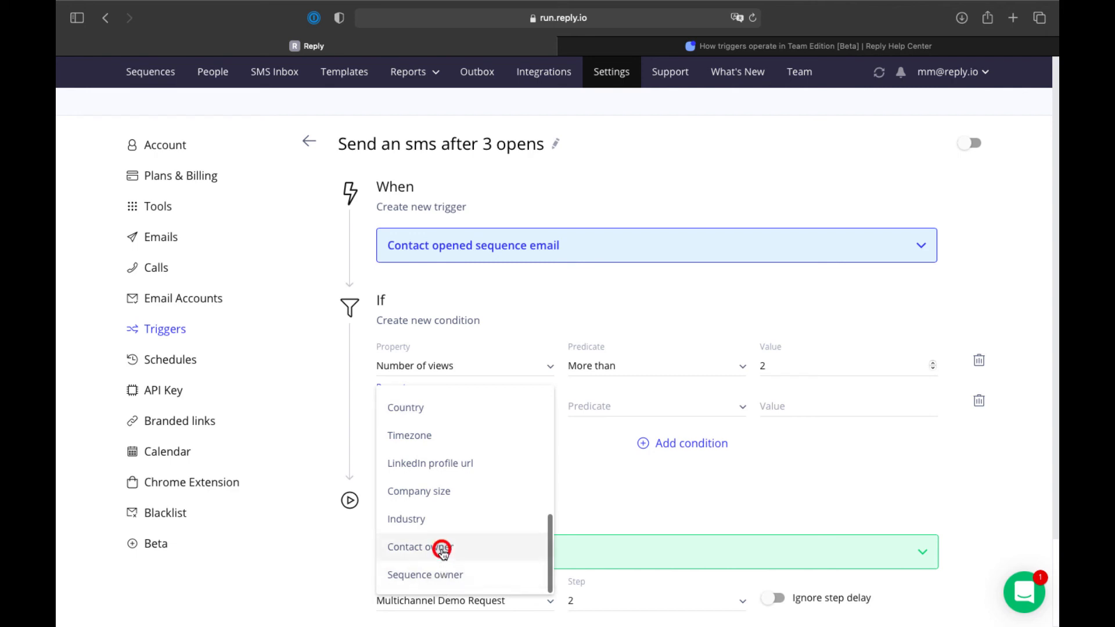
{"action": "left_click", "coordinate": [418, 547]}
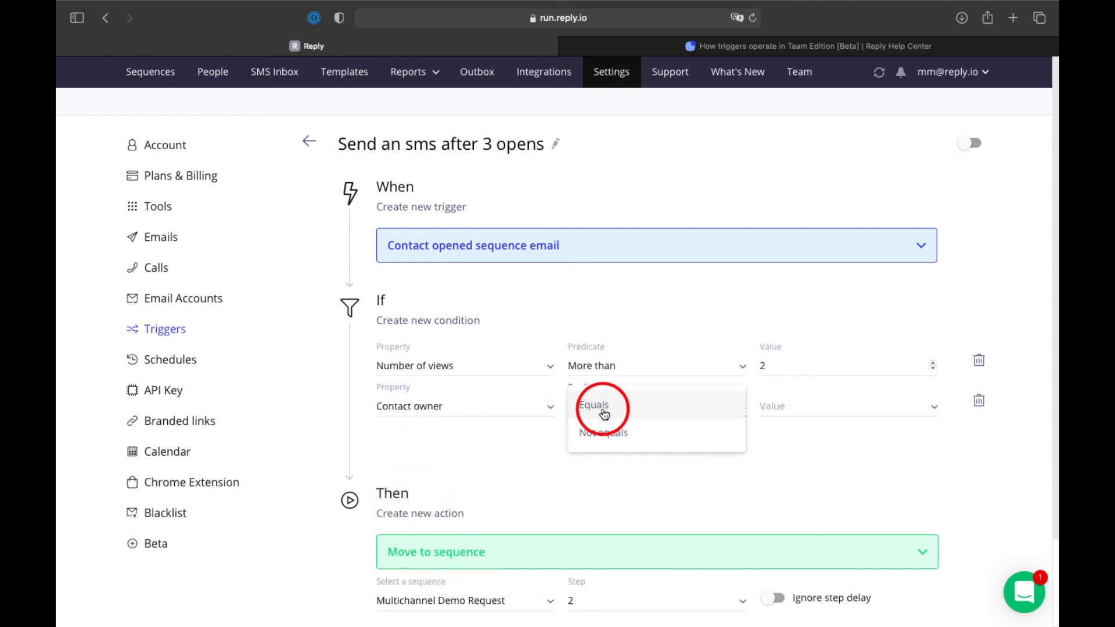
{"action": "left_click", "coordinate": [595, 405]}
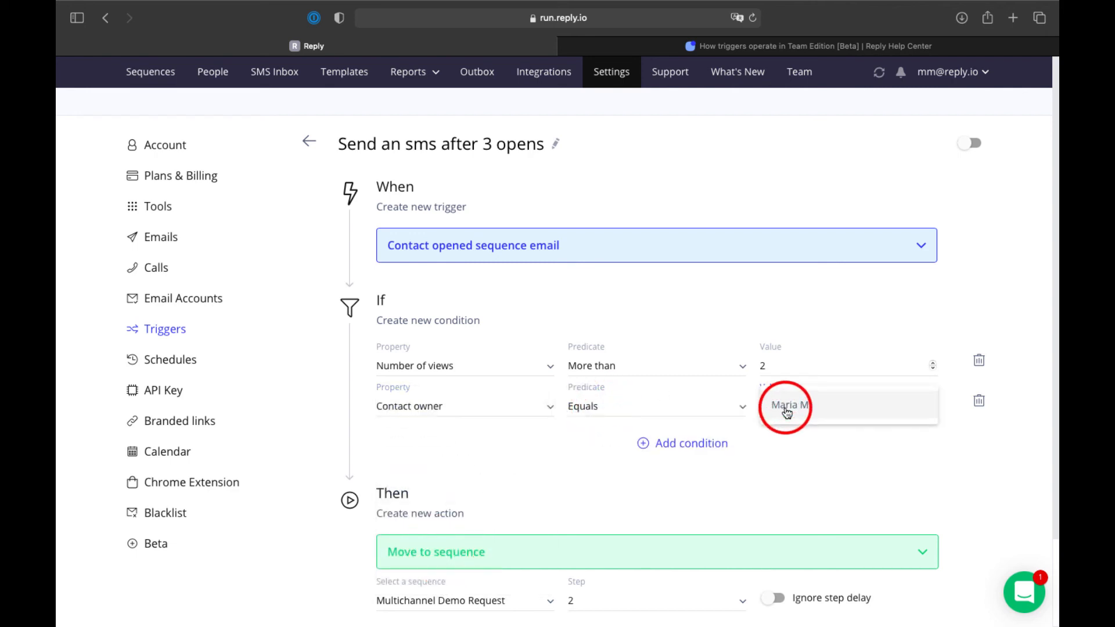
{"action": "left_click", "coordinate": [786, 406]}
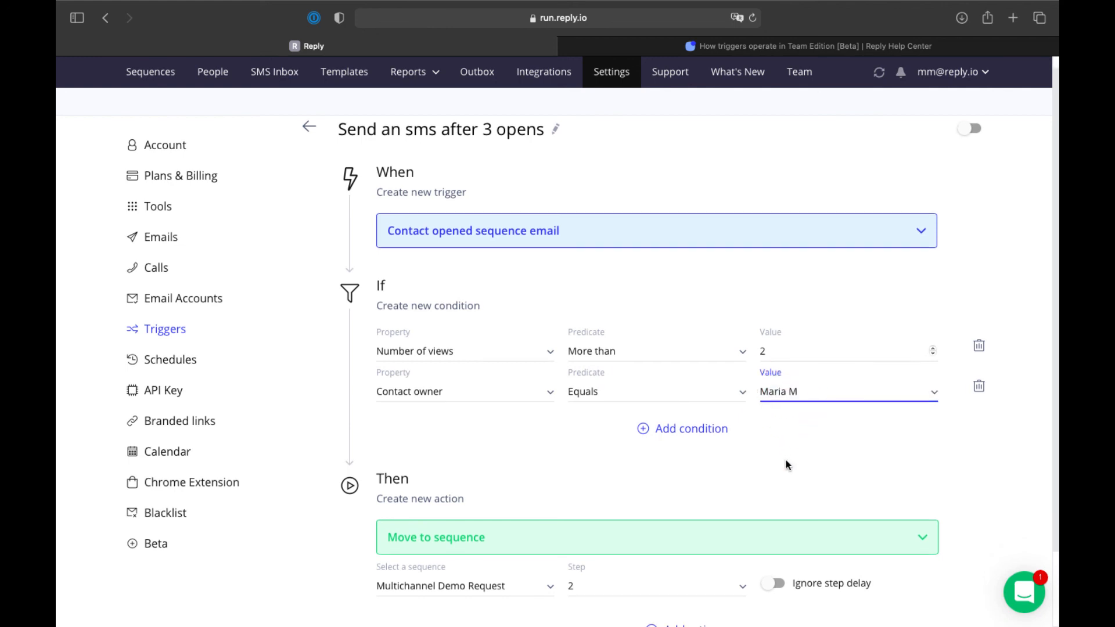
{"action": "scroll", "scroll_direction": "down", "scroll_amount": 3}
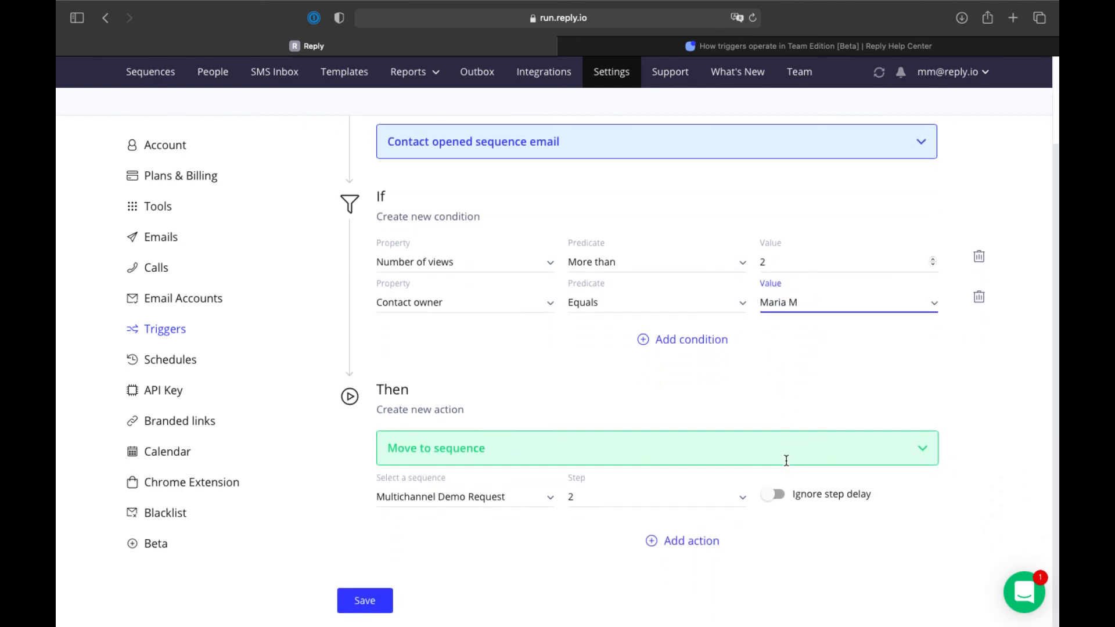